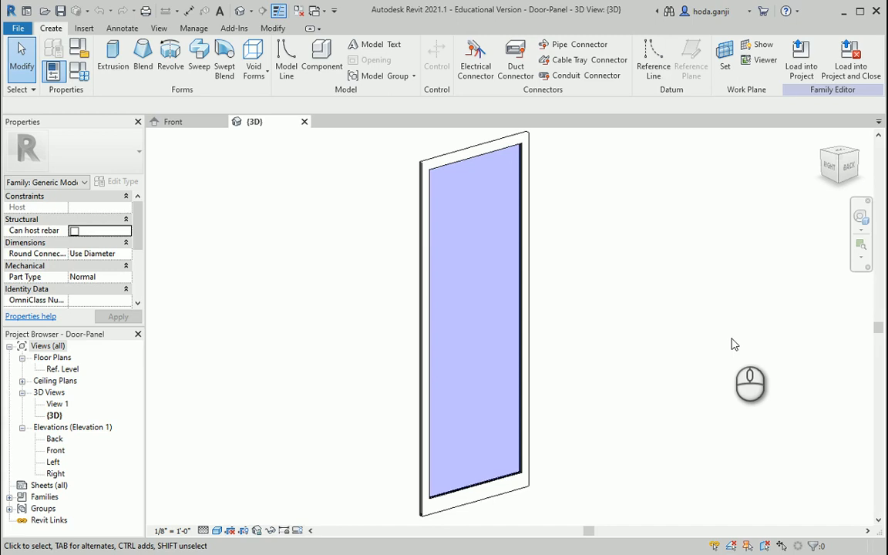
pyautogui.moveTo(496, 339)
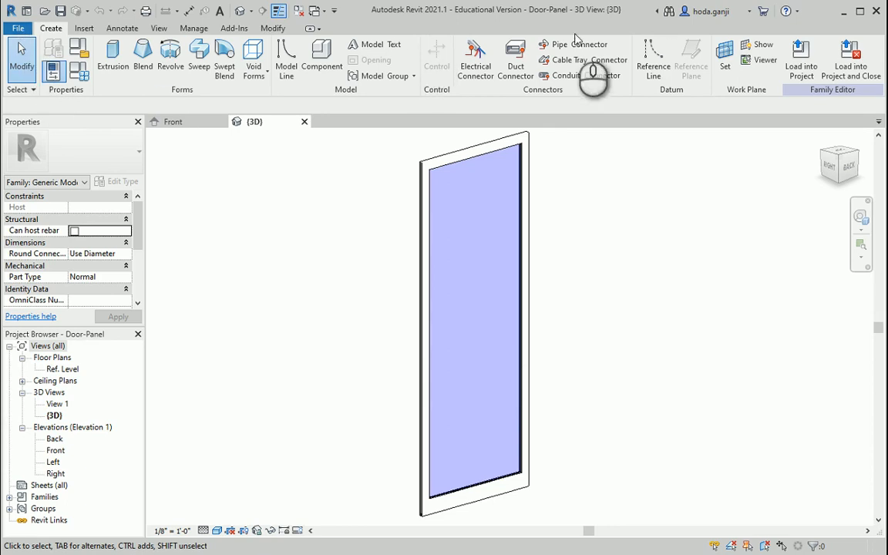
# - Save the family as a new copy named Door-Panel-with-handle.rfa via Save As > Family
pyautogui.click(19, 27)
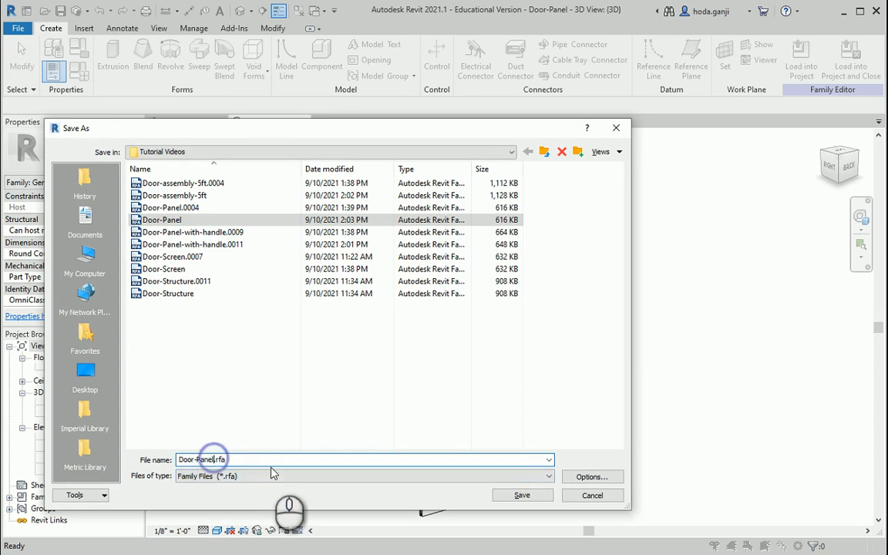
pyautogui.write('-with-handle')
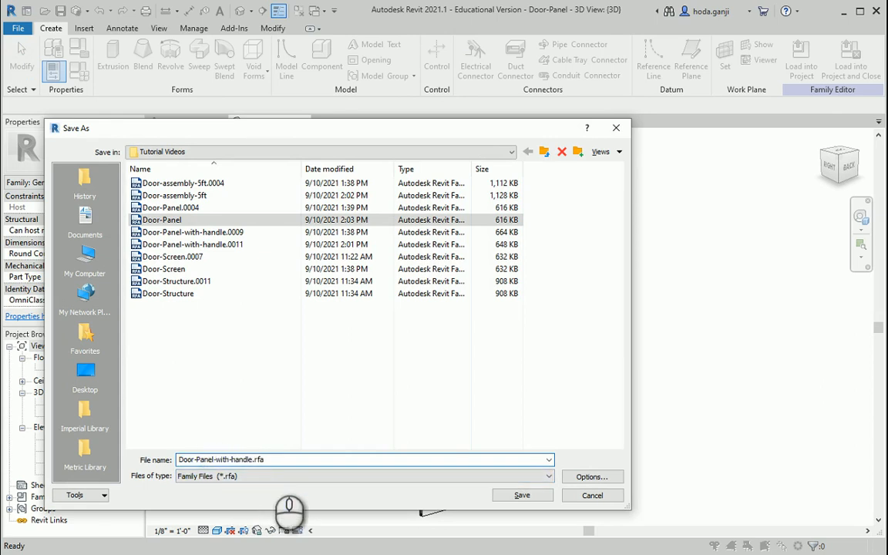
pyautogui.click(521, 495)
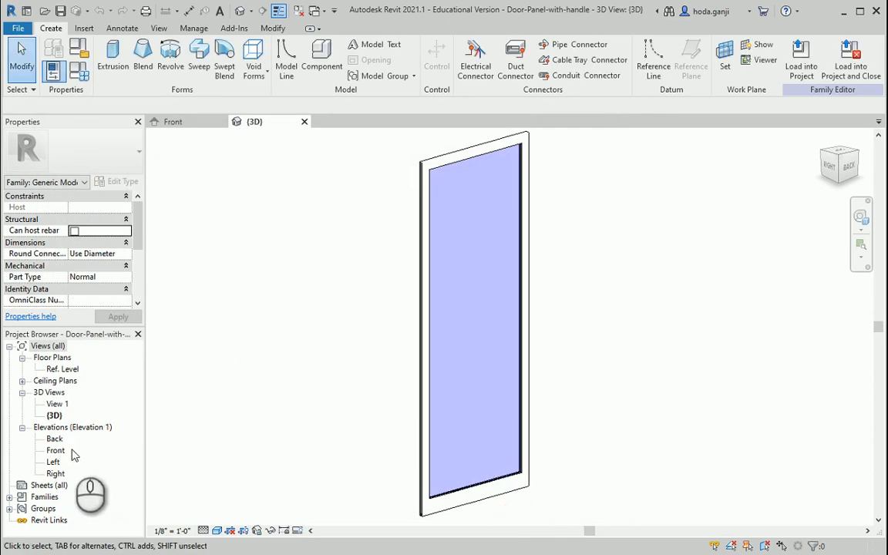
# - In the Front elevation, draw a horizontal reference plane and dimension it 39" above Ref. Level
pyautogui.doubleClick(56, 450)
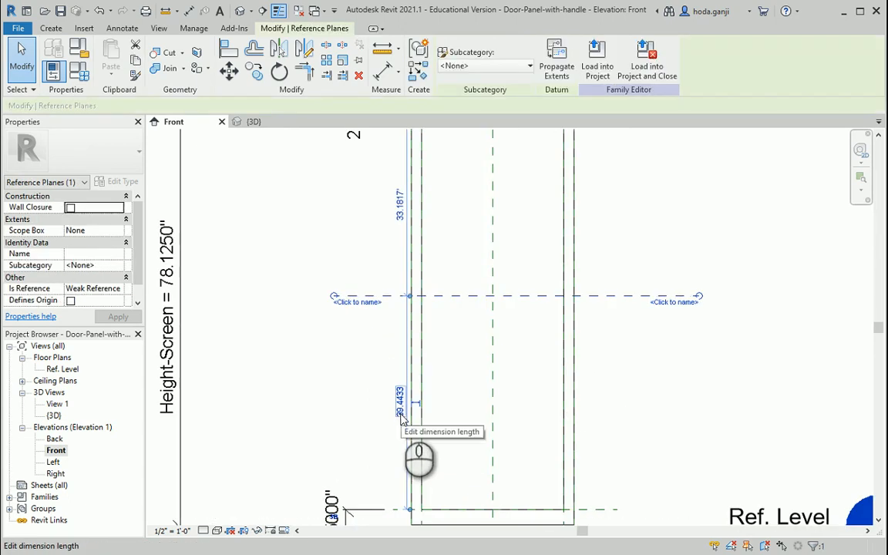
pyautogui.click(397, 400)
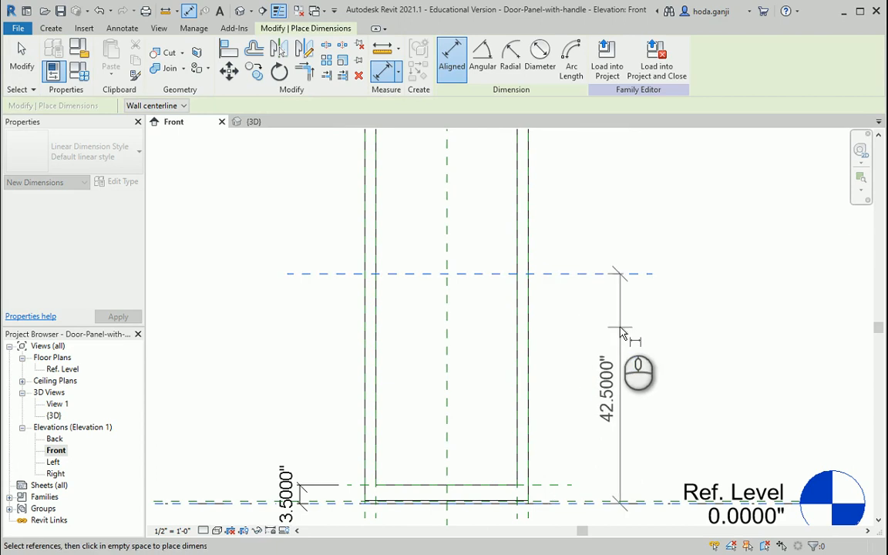
pyautogui.click(619, 327)
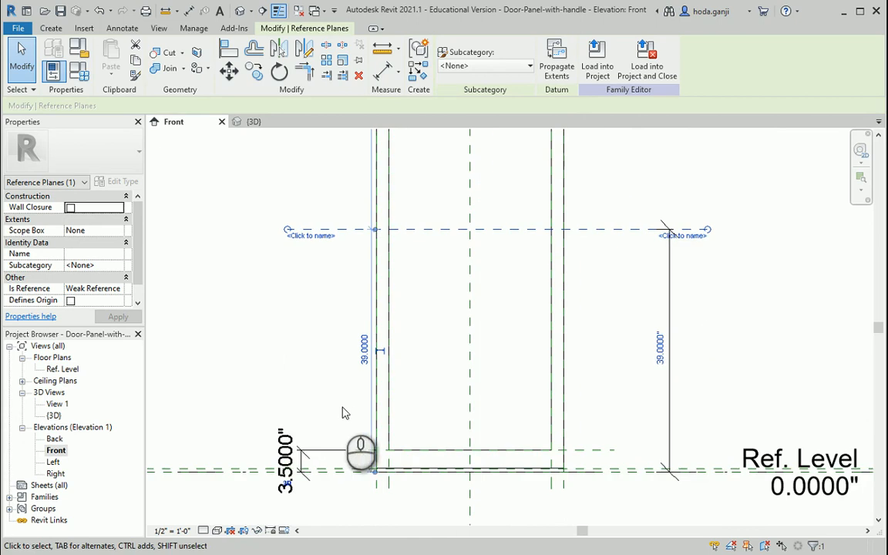
pyautogui.moveTo(706, 356)
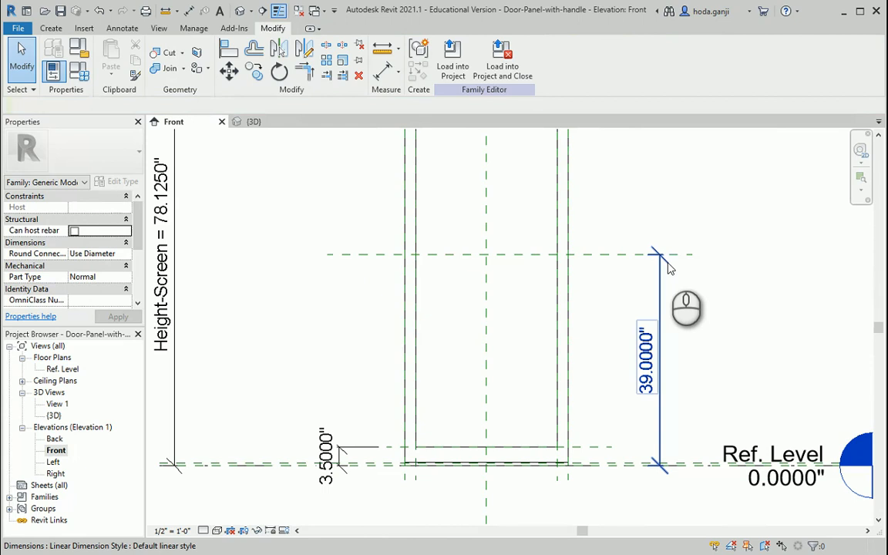
pyautogui.moveTo(666, 265)
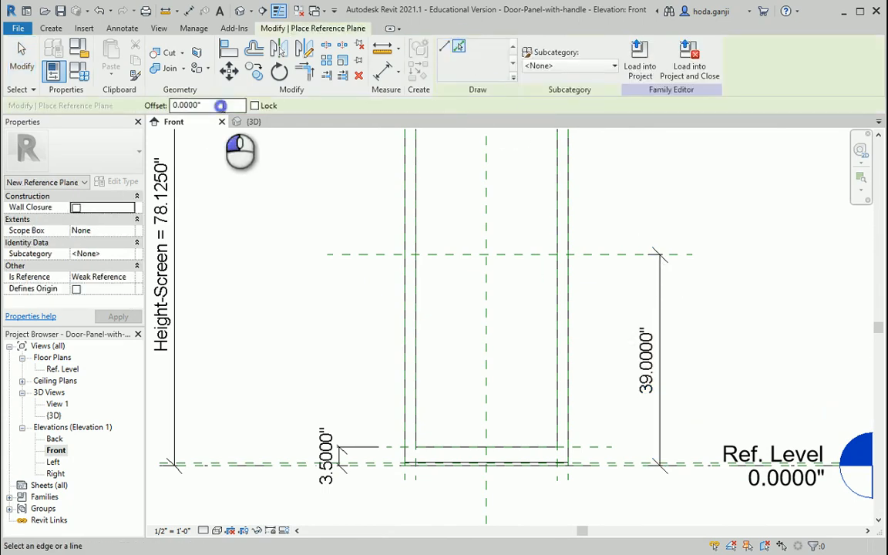
# - Pick the 39" plane with a 9" offset to add a second reference plane, then go to the Ref. Level plan
pyautogui.write('9"')
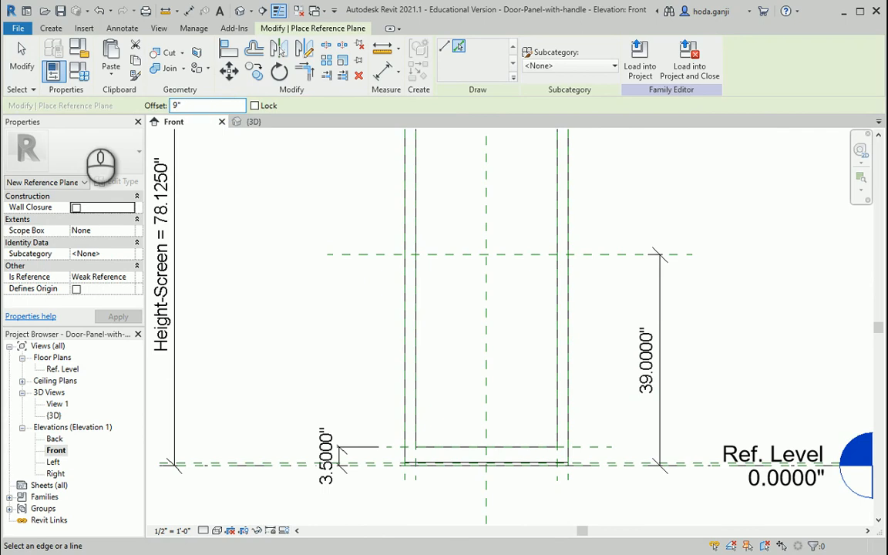
pyautogui.click(367, 256)
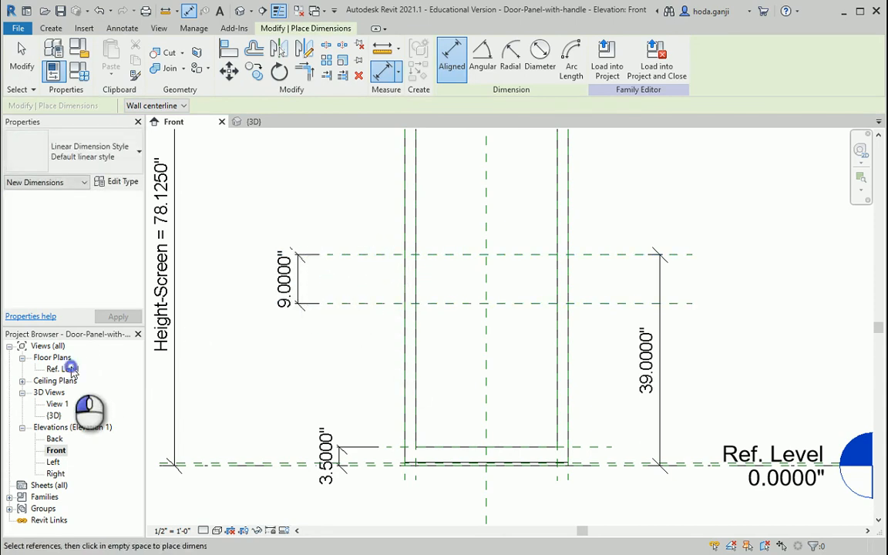
pyautogui.doubleClick(65, 369)
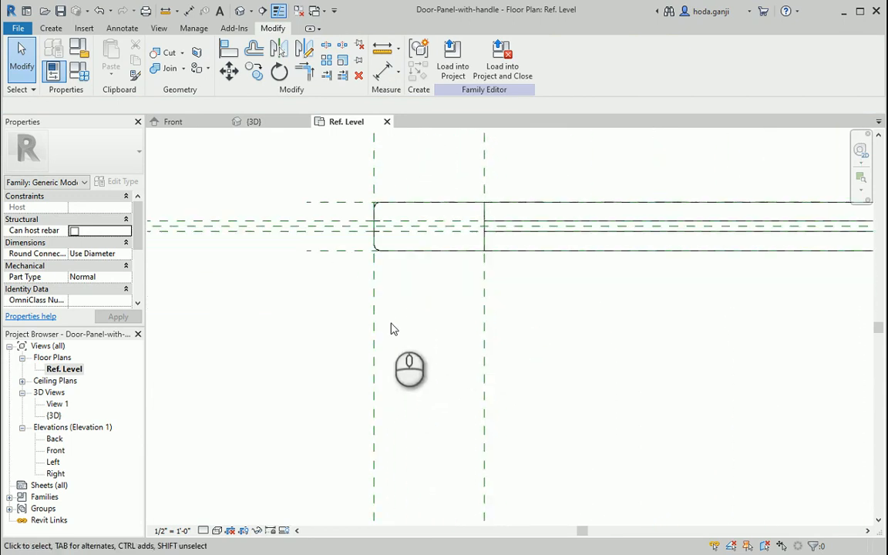
pyautogui.moveTo(299, 288)
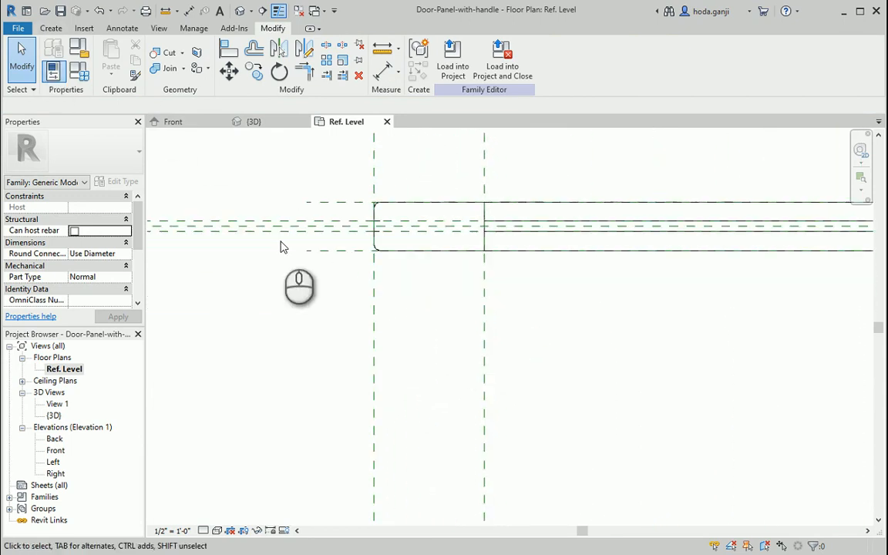
# - Add reference planes offset 0.5", 1.5" and 2.5" from the existing planes to frame the handle
pyautogui.click(445, 48)
pyautogui.write('1')
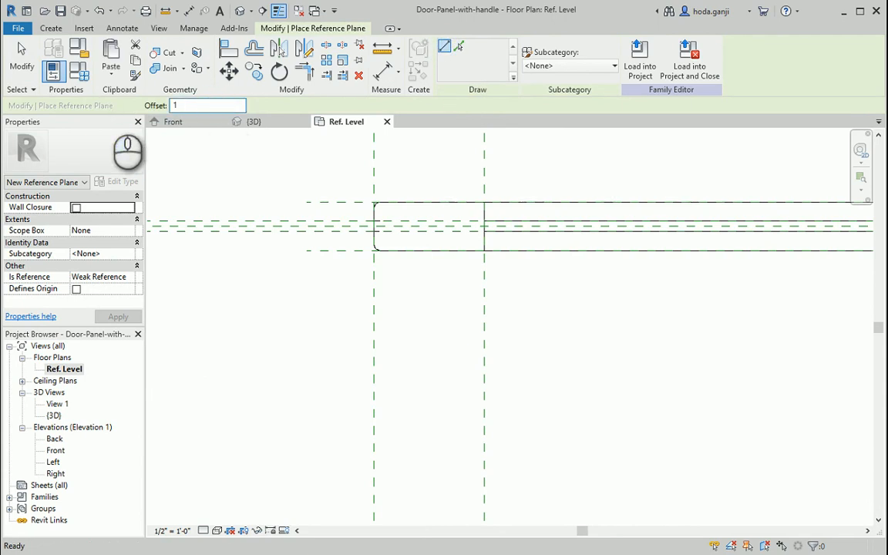
pyautogui.write('0.5000"')
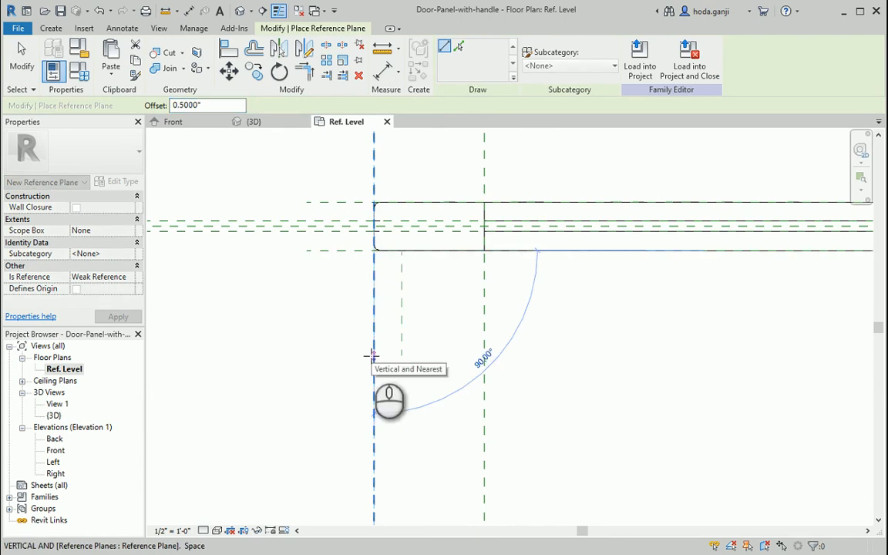
pyautogui.click(459, 46)
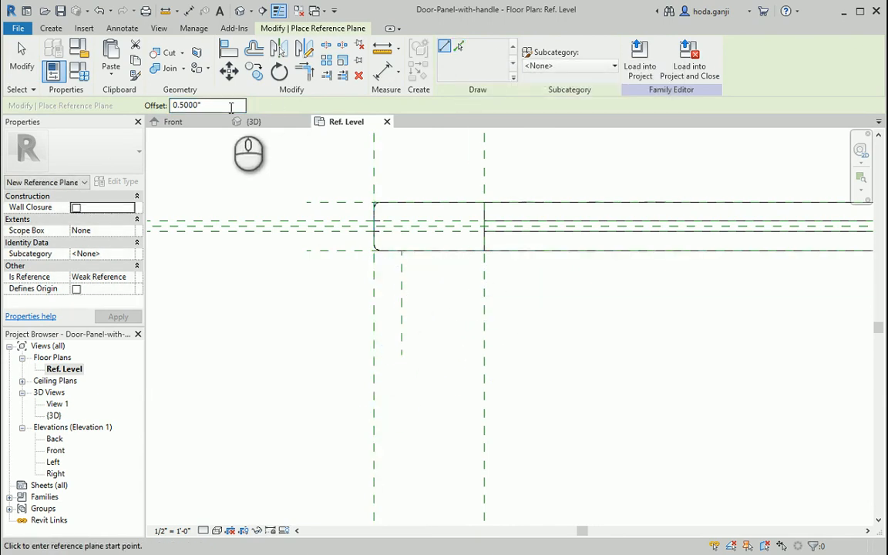
pyautogui.write('1.5"')
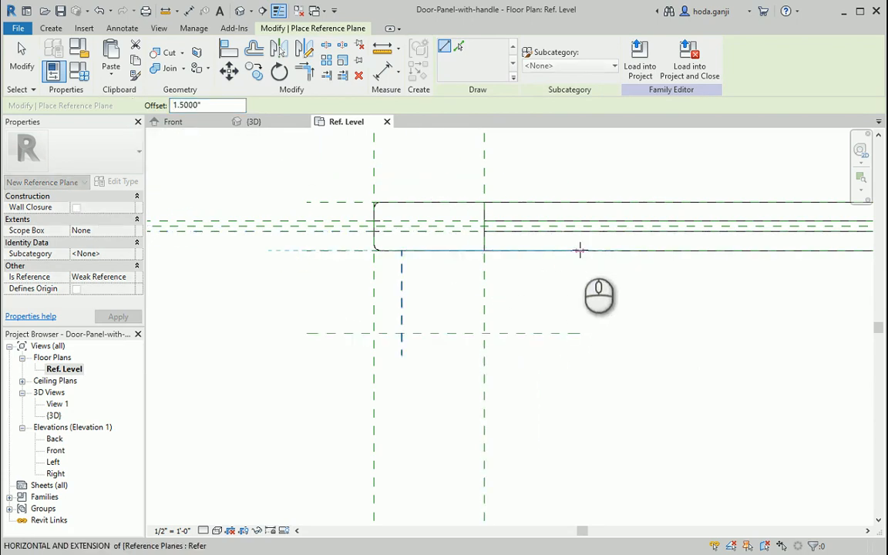
pyautogui.click(654, 250)
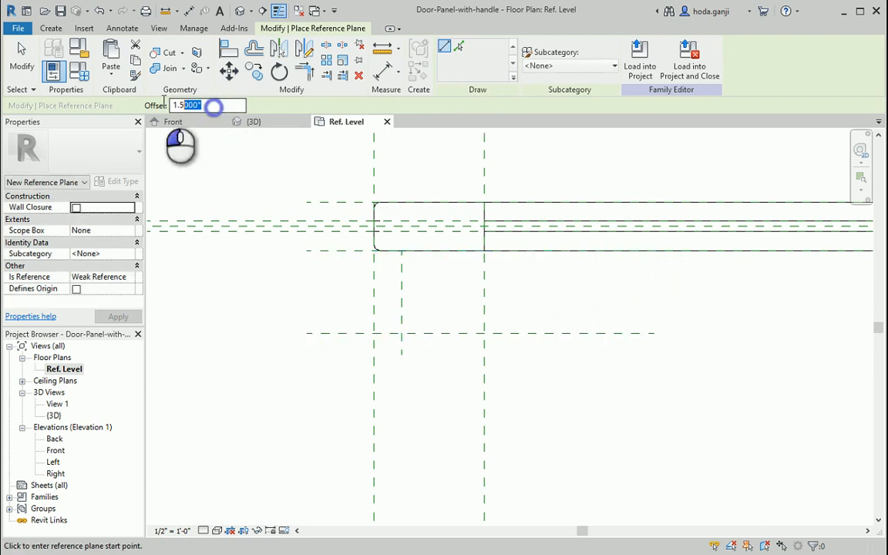
pyautogui.write('2.5"')
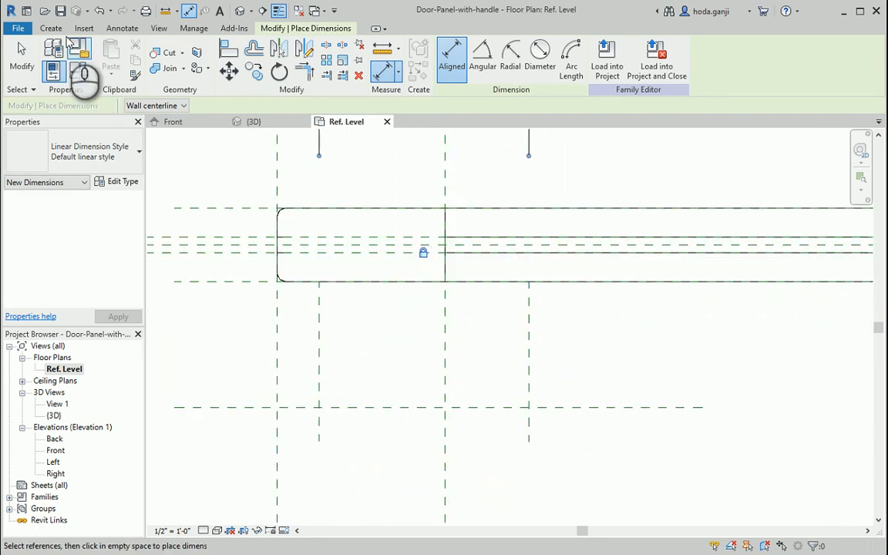
# - Sketch the L-shaped extrusion profile with a fillet arc, 0.25" offset copies and closing lines, and finish it
pyautogui.click(49, 28)
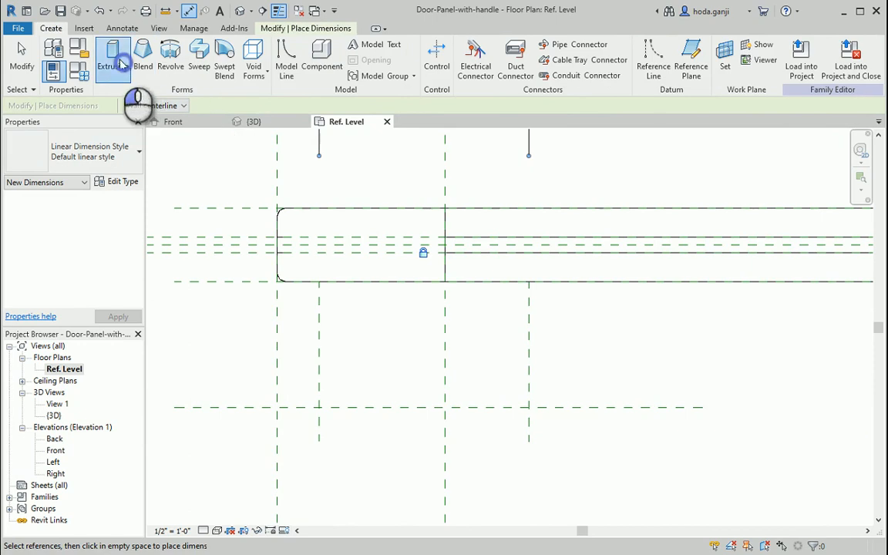
pyautogui.click(111, 58)
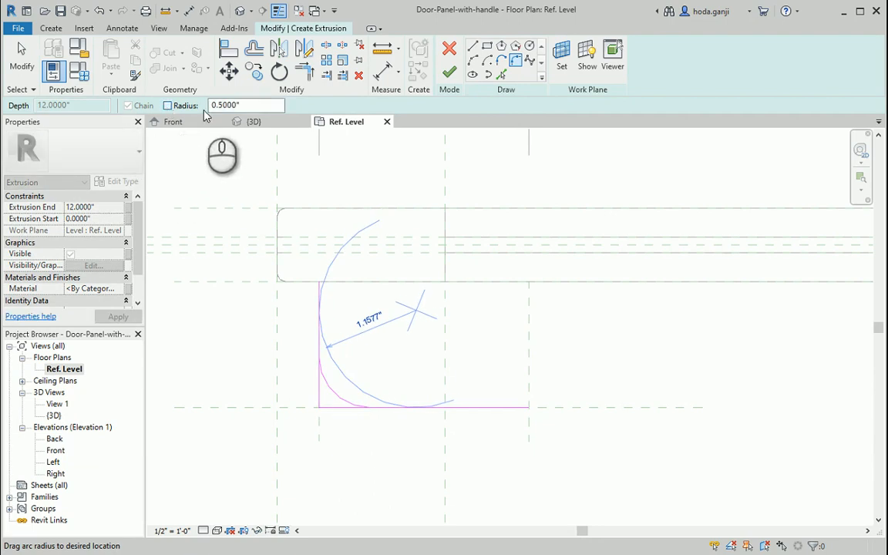
pyautogui.click(243, 104)
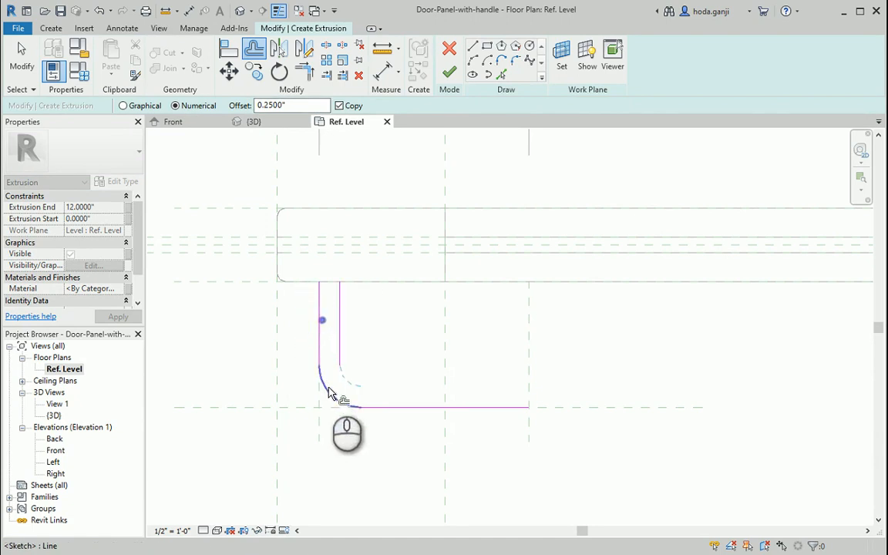
pyautogui.click(475, 46)
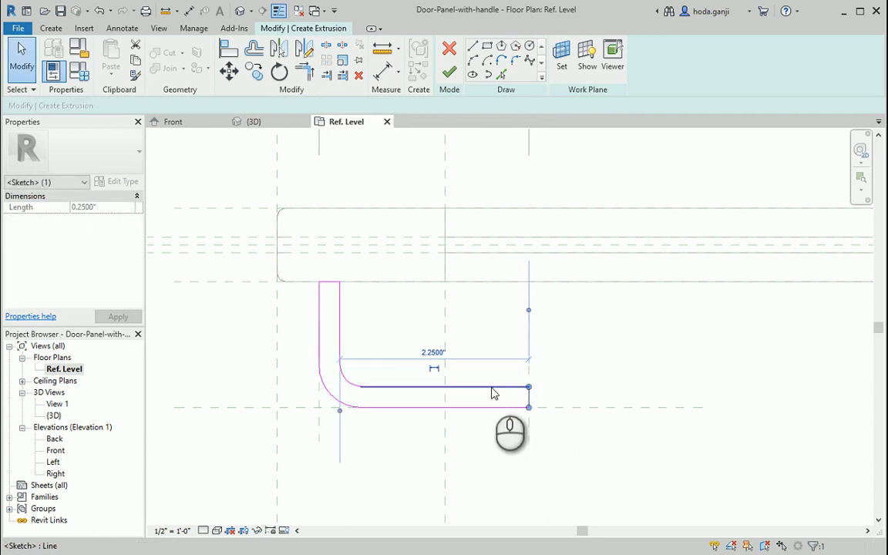
pyautogui.click(450, 71)
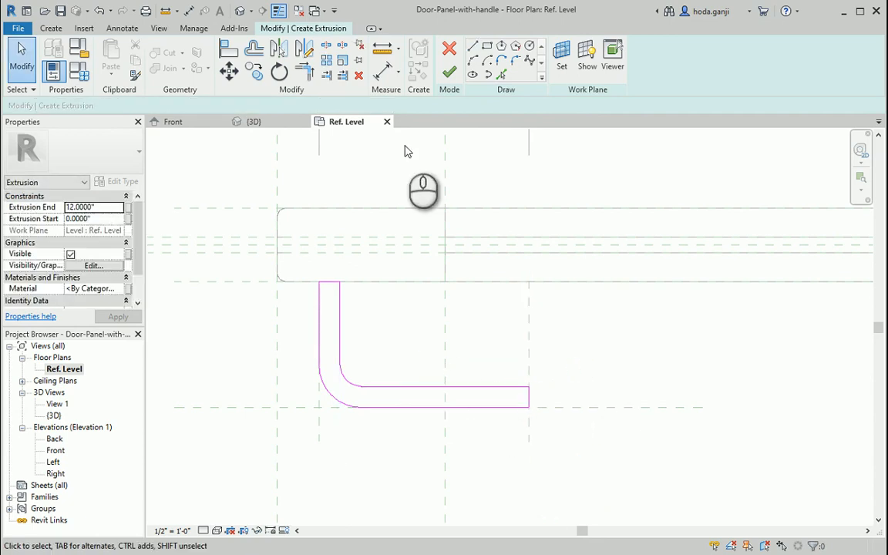
pyautogui.moveTo(450, 71)
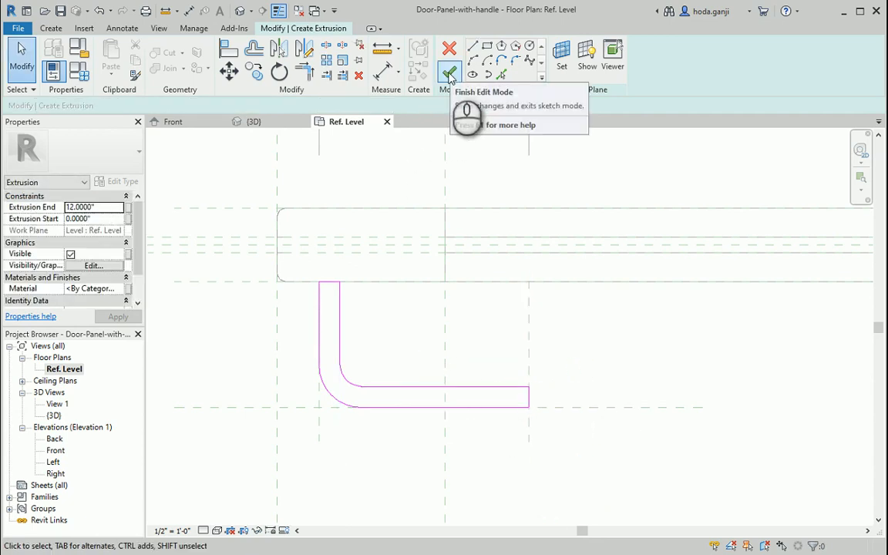
pyautogui.click(450, 71)
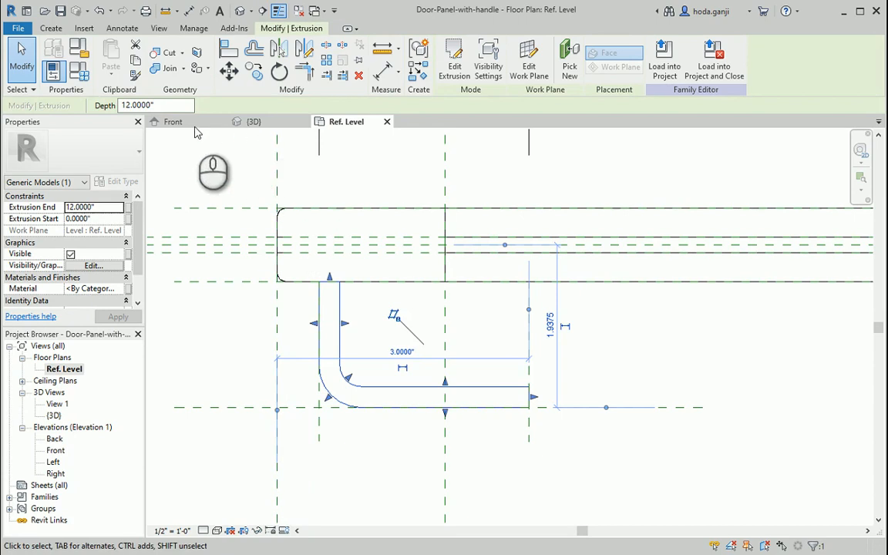
# - Drag the extrusion grips to the reference planes so it spans 30–39", then check it in 3D
pyautogui.click(172, 120)
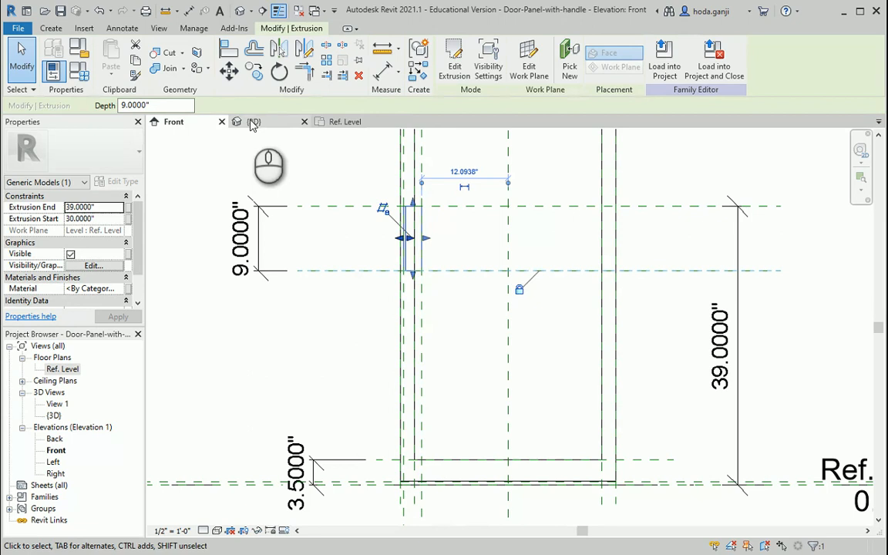
pyautogui.click(254, 120)
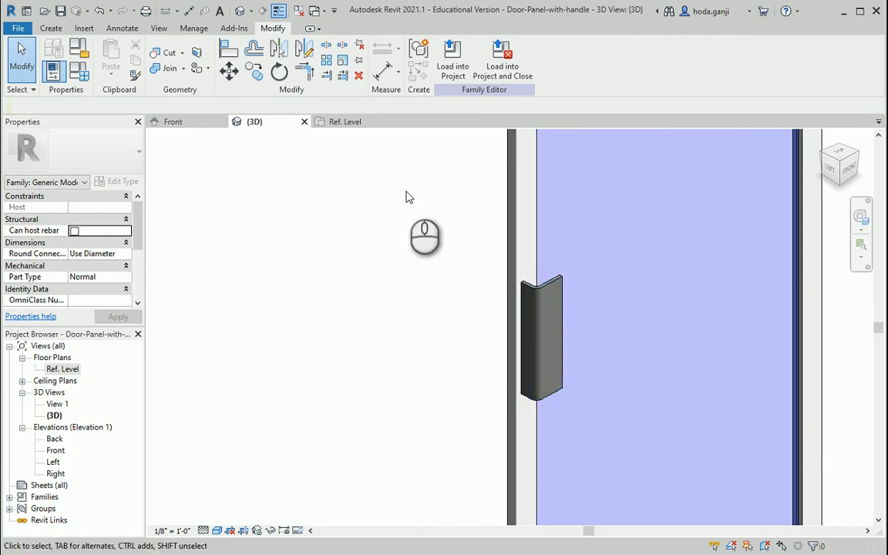
pyautogui.moveTo(333, 162)
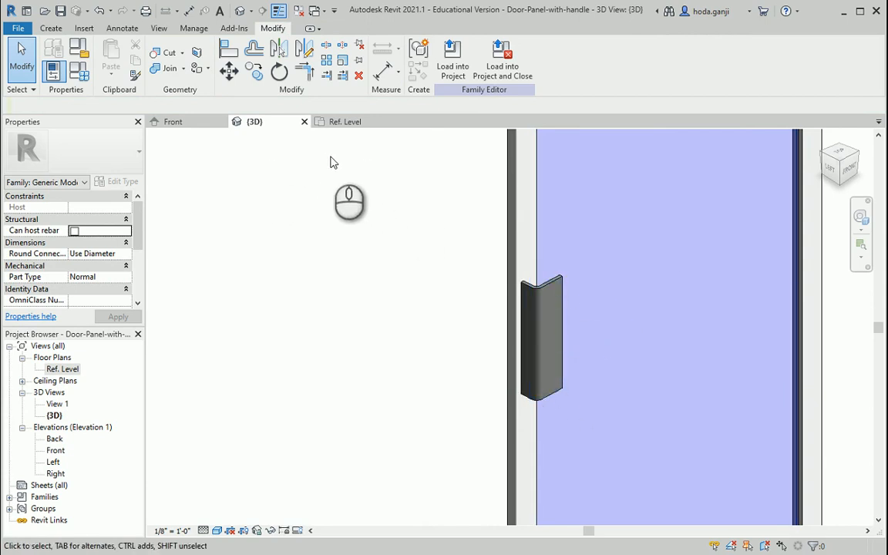
# - Draw a short horizontal reference plane near the bottom of the handle rectangle in the Front elevation
pyautogui.click(173, 120)
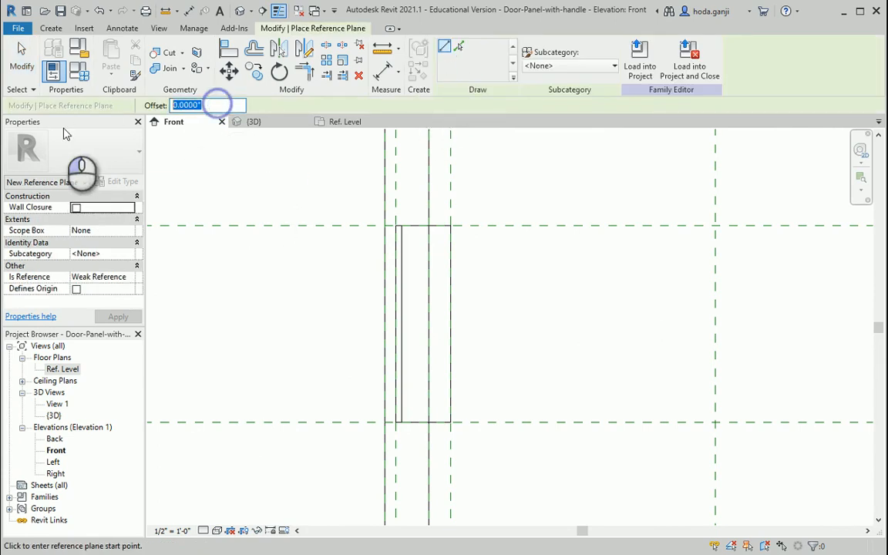
pyautogui.write('1.0000')
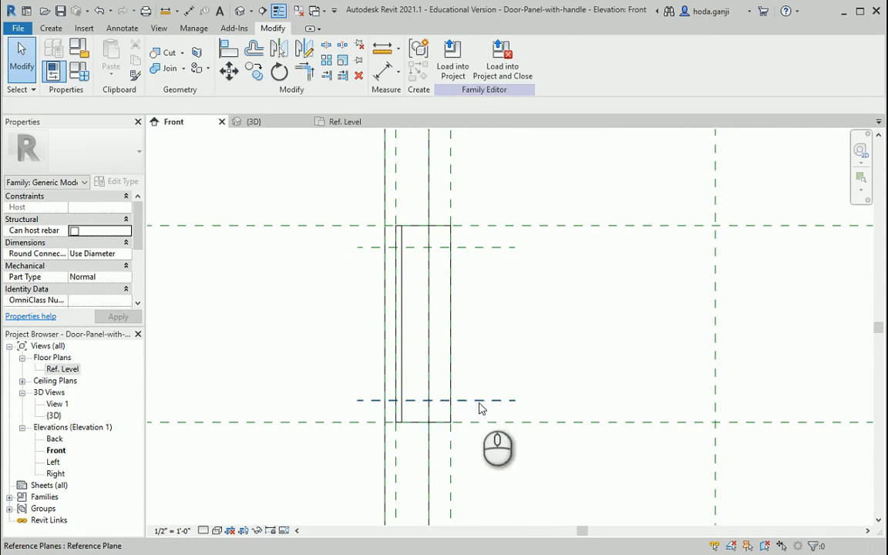
pyautogui.moveTo(481, 407)
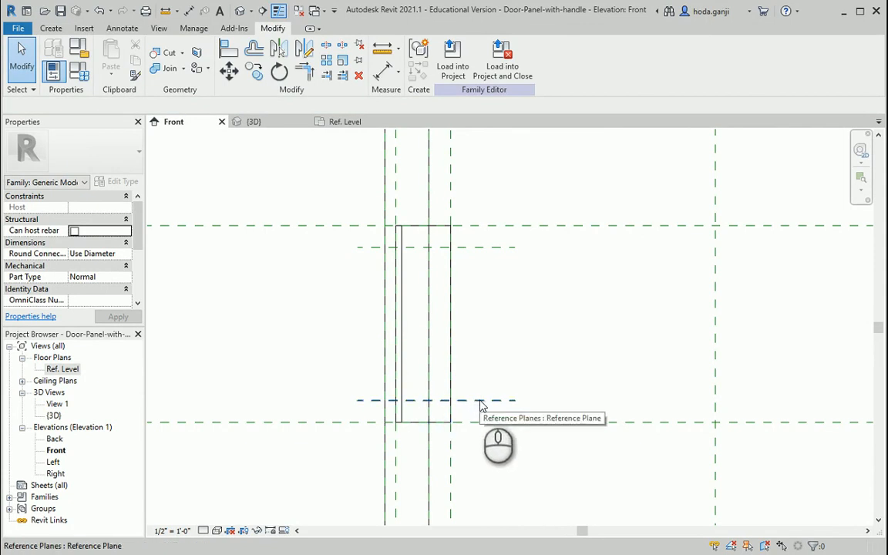
pyautogui.moveTo(368, 400)
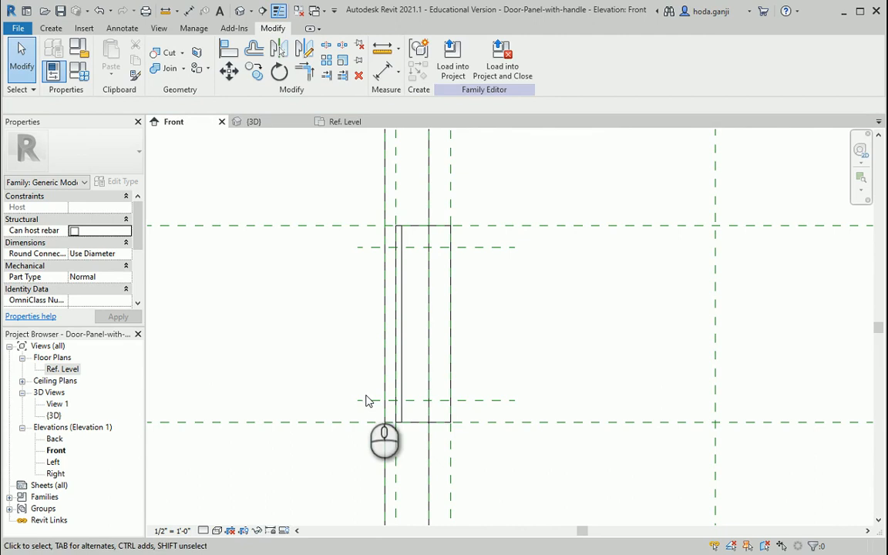
pyautogui.moveTo(484, 403)
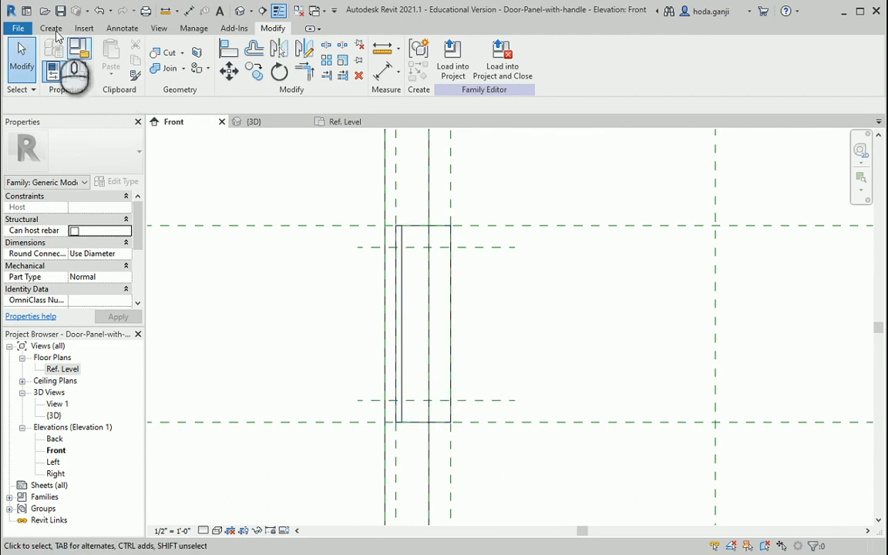
pyautogui.click(49, 28)
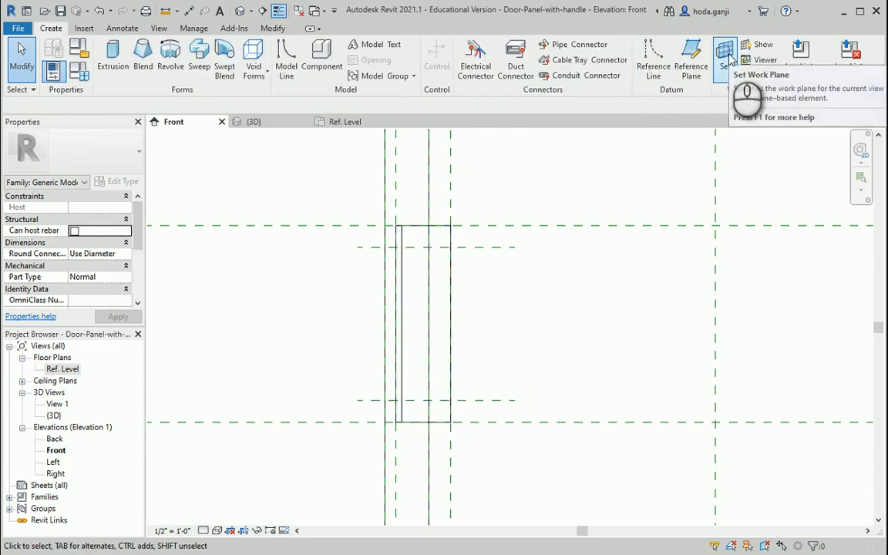
# - Set the work plane by picking a reference plane, bringing up the Go To View choices
pyautogui.click(724, 54)
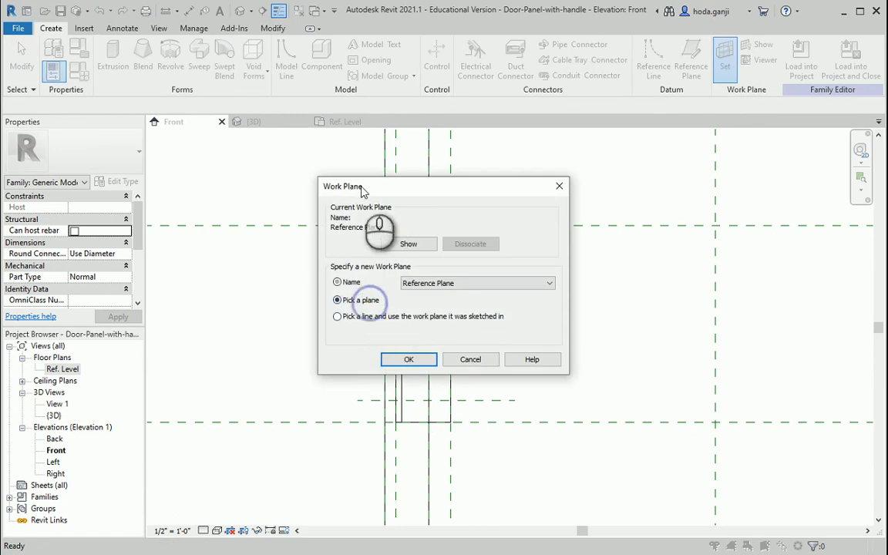
pyautogui.click(408, 359)
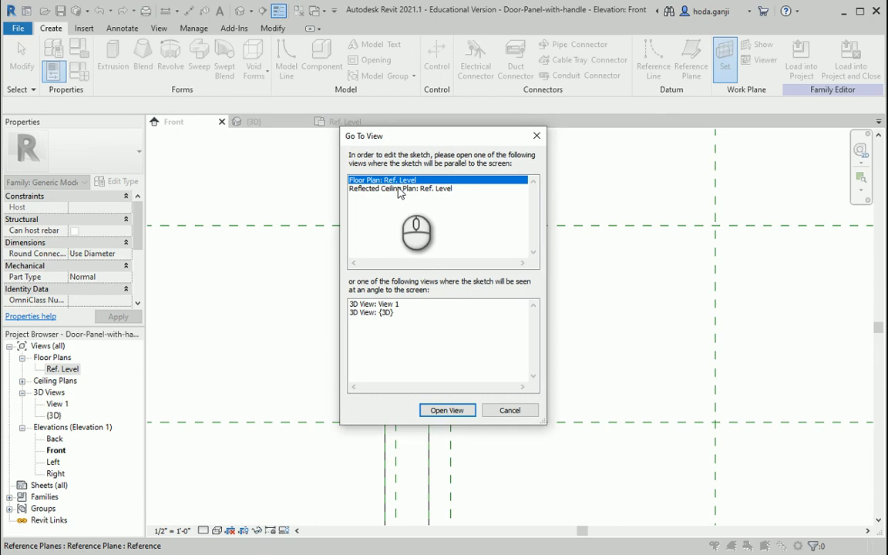
pyautogui.moveTo(401, 199)
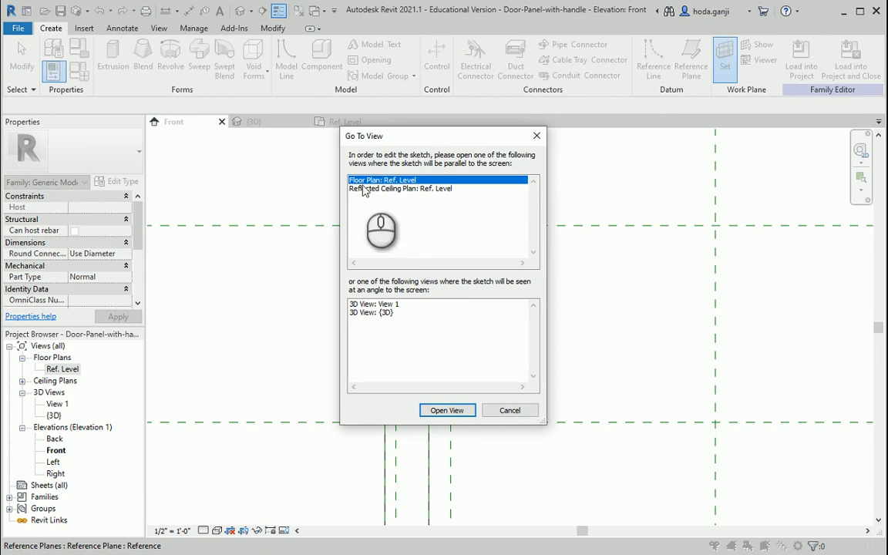
pyautogui.moveTo(447, 410)
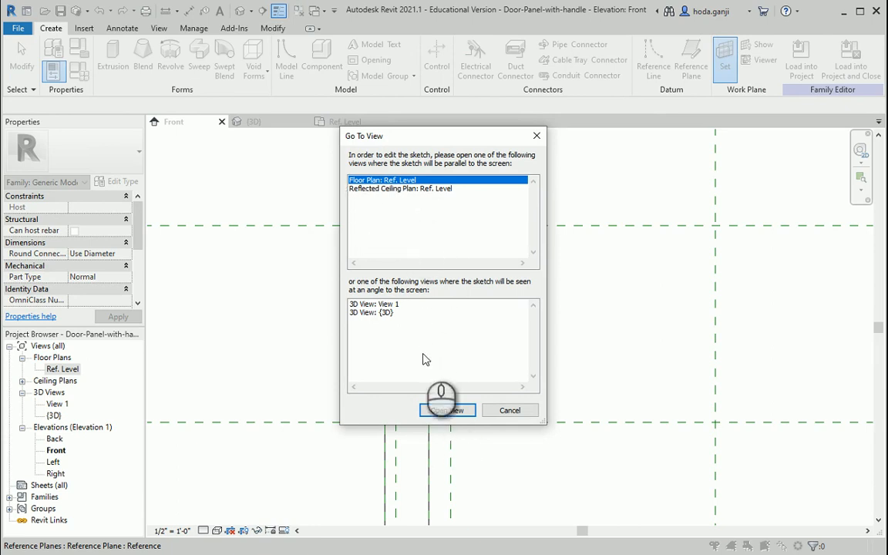
# - Open Floor Plan: Ref. Level and draw reference planes with a 0.5" offset around the handle
pyautogui.click(447, 410)
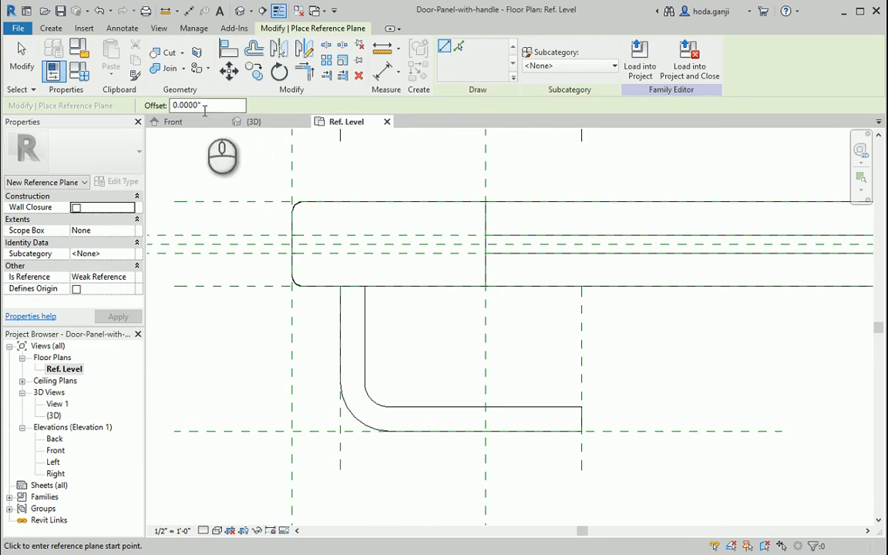
pyautogui.write('0.5')
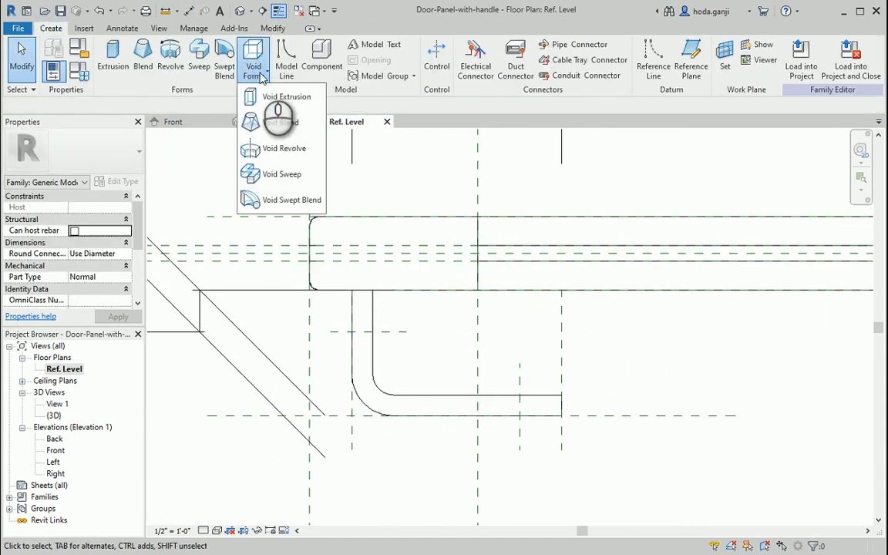
pyautogui.moveTo(286, 95)
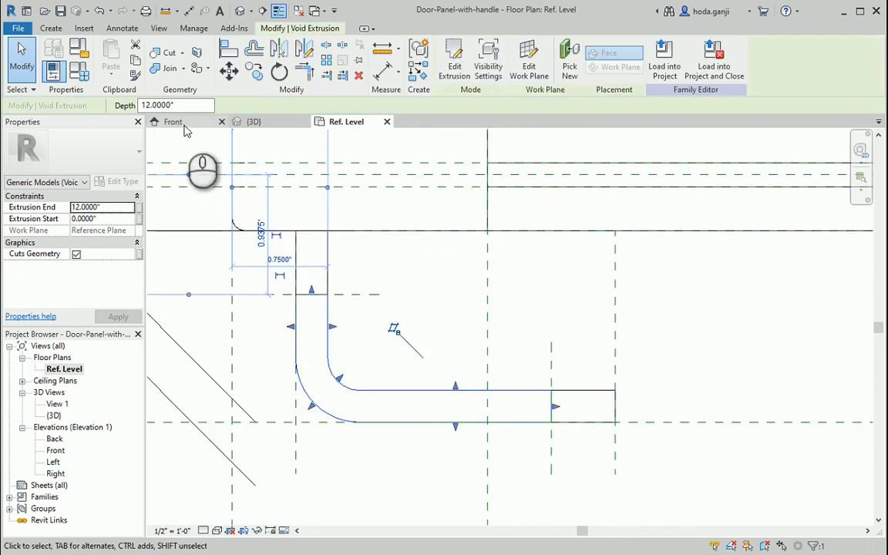
# - Adjust the extrusion extents in the Front view, remove the constraints in the error dialog, and inspect in 3D
pyautogui.click(172, 120)
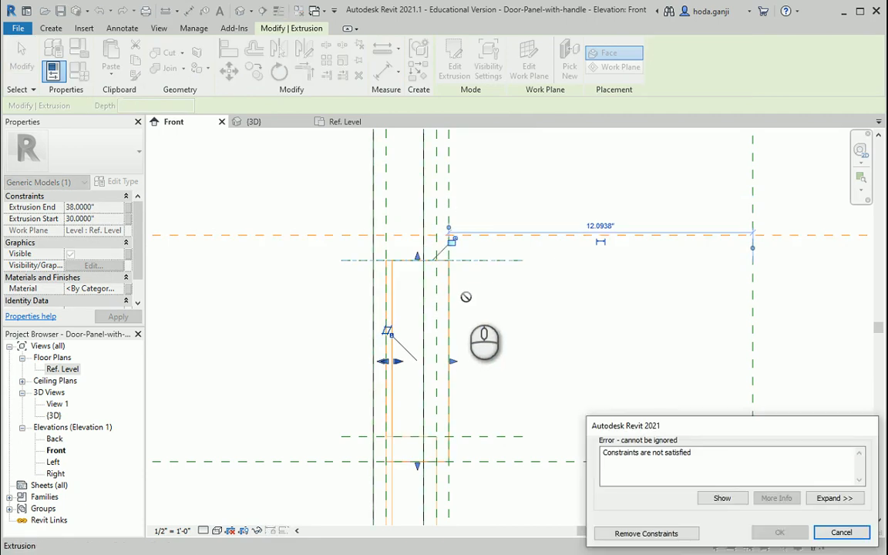
pyautogui.moveTo(646, 533)
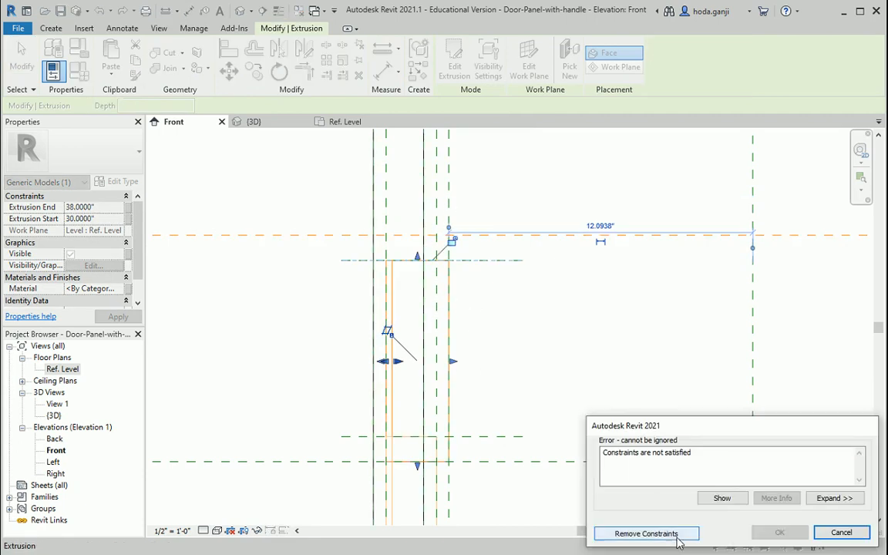
pyautogui.click(644, 534)
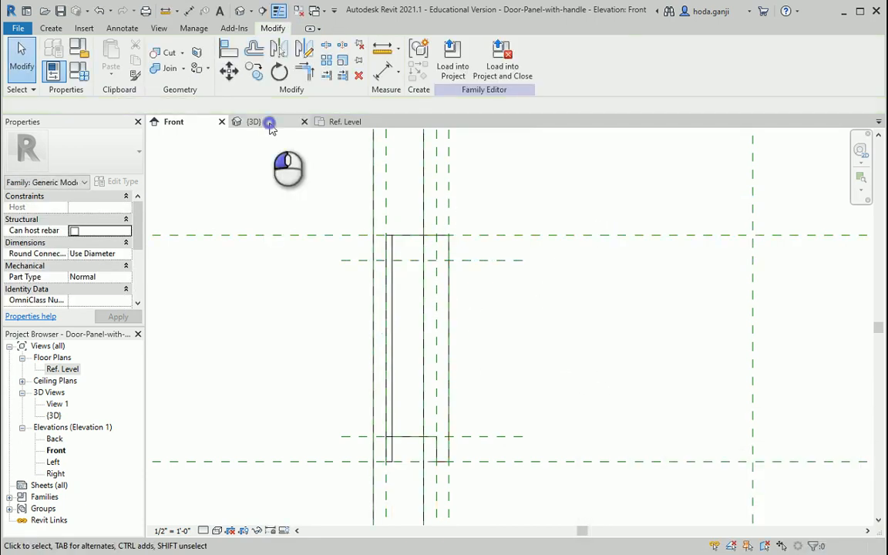
pyautogui.click(255, 120)
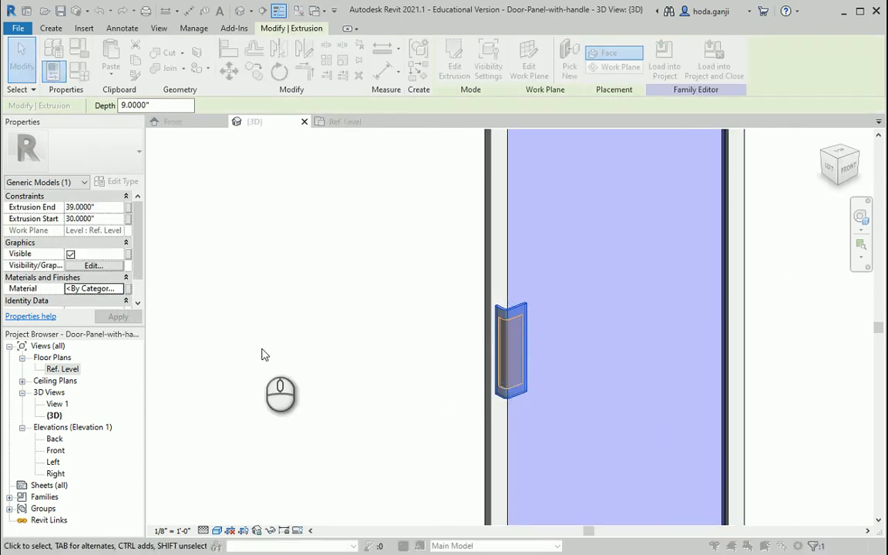
# - Duplicate Default as a material named Dark Grey with dark grey appearance colour and apply it to the handle
pyautogui.click(92, 288)
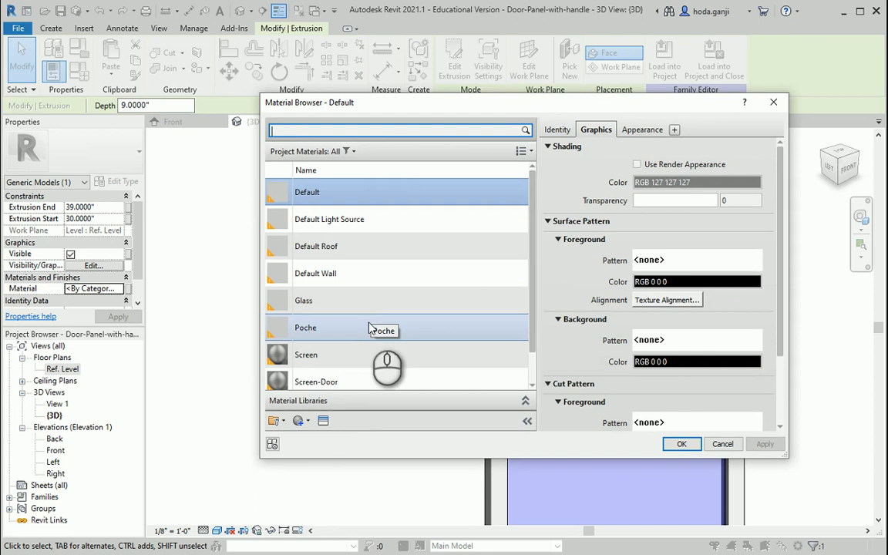
pyautogui.click(301, 420)
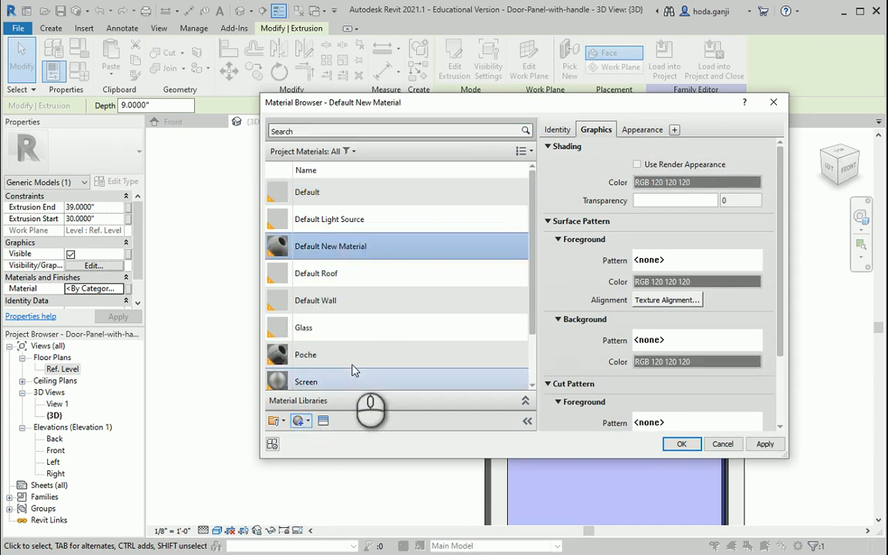
pyautogui.rightClick(330, 246)
pyautogui.write('Dark Grey')
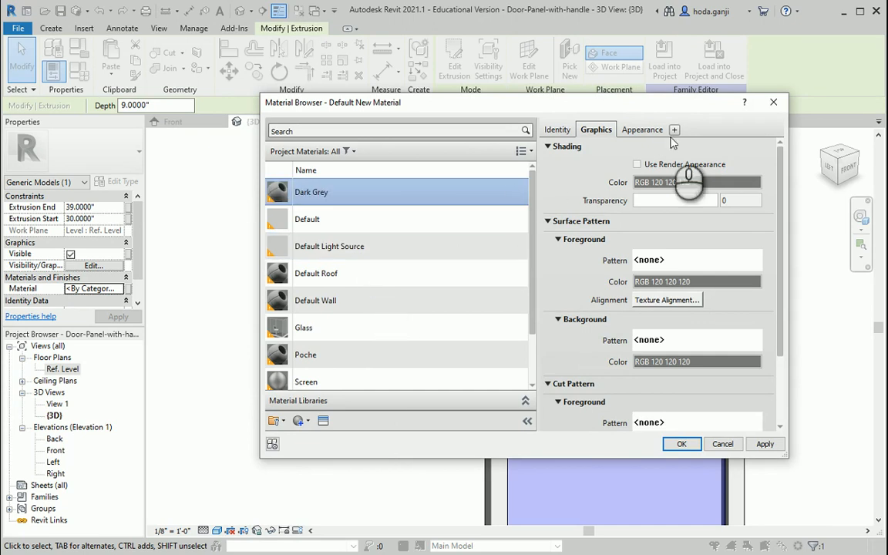
pyautogui.click(694, 182)
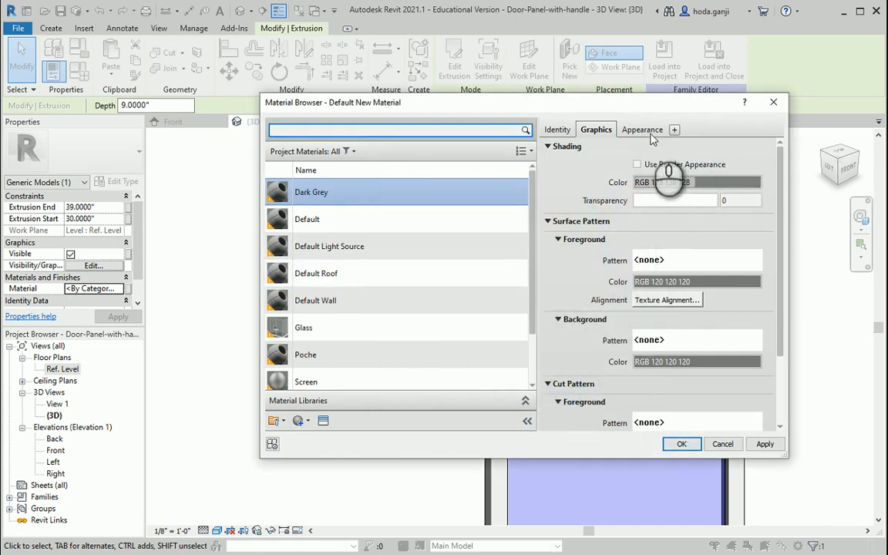
pyautogui.click(694, 182)
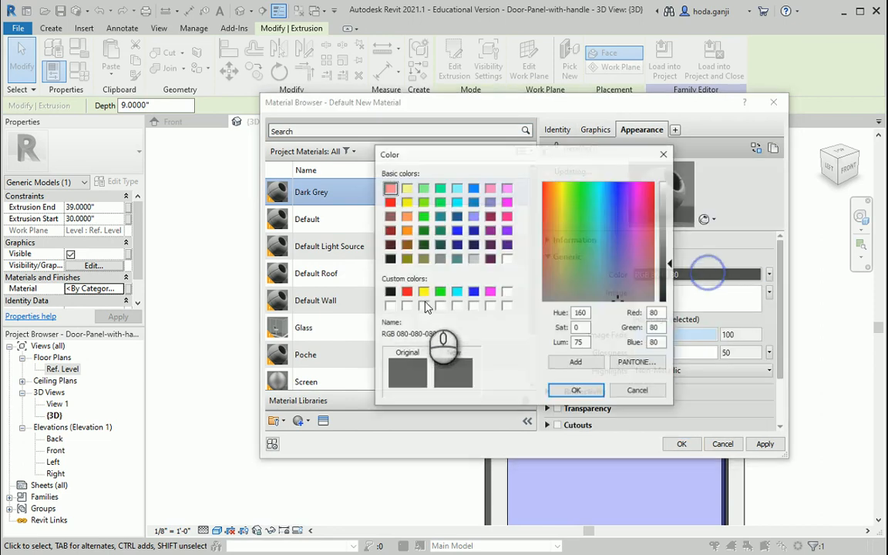
pyautogui.click(576, 390)
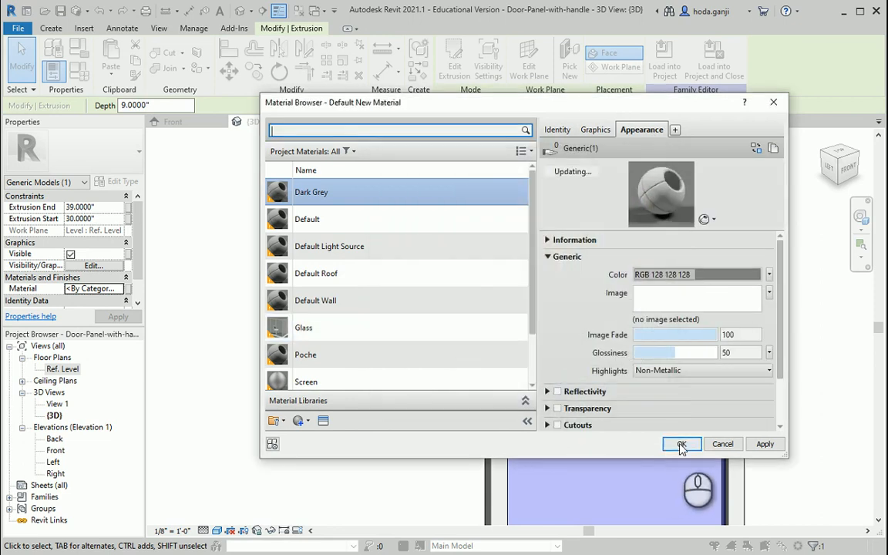
pyautogui.click(681, 444)
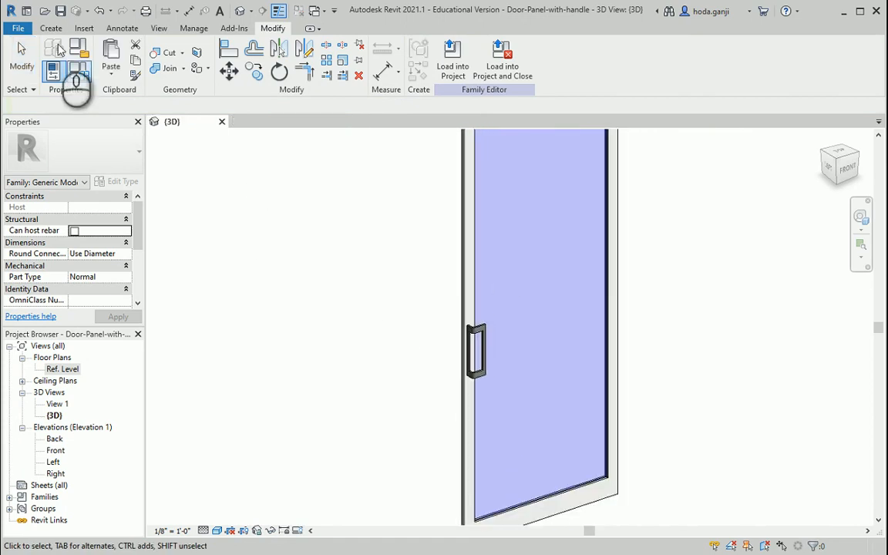
# - Open Door-assembly-5ft.rfa beside the handle panel family
pyautogui.click(17, 27)
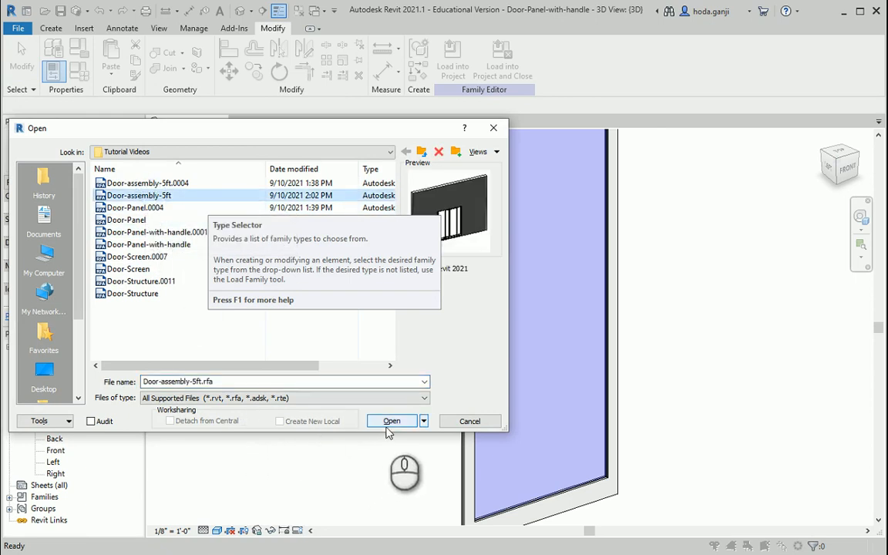
pyautogui.click(391, 421)
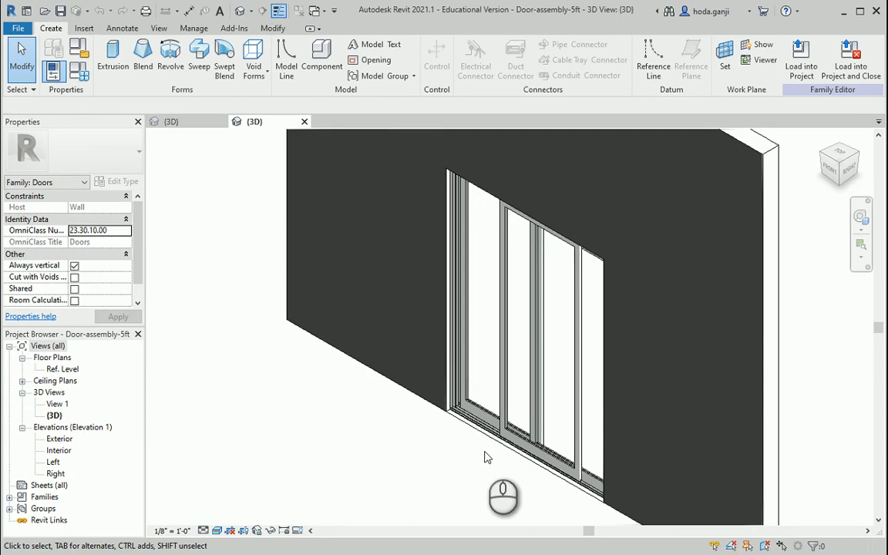
pyautogui.moveTo(505, 455)
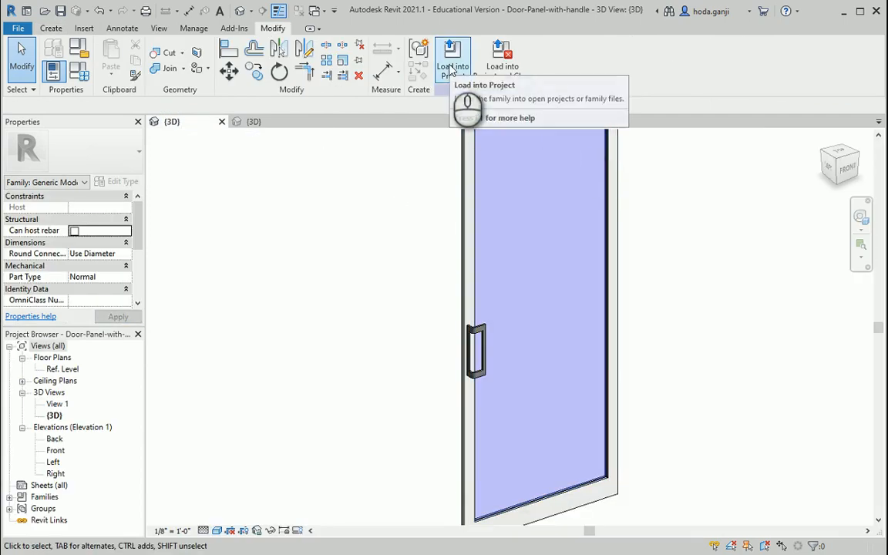
# - Load the panel into Door-assembly-5ft, swap a panel to Door-Panel-with-handle and show the default 3D view
pyautogui.click(453, 59)
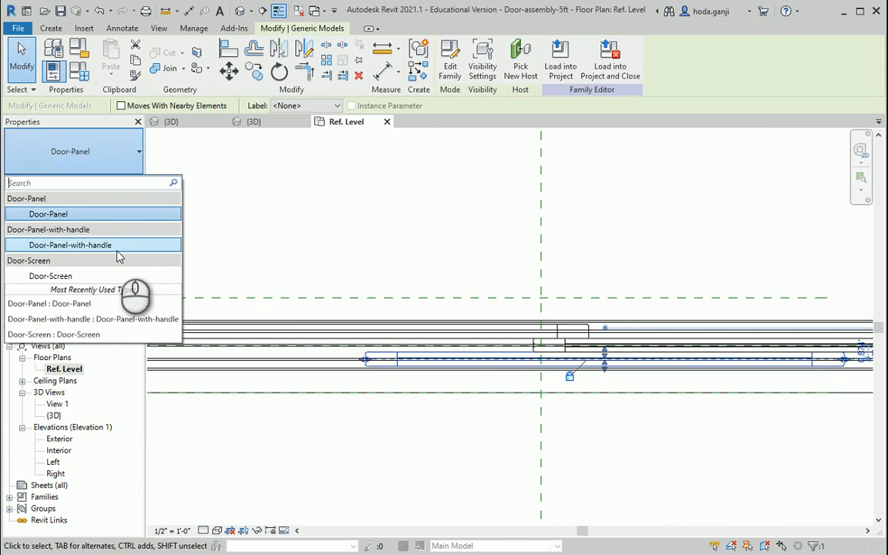
pyautogui.moveTo(49, 212)
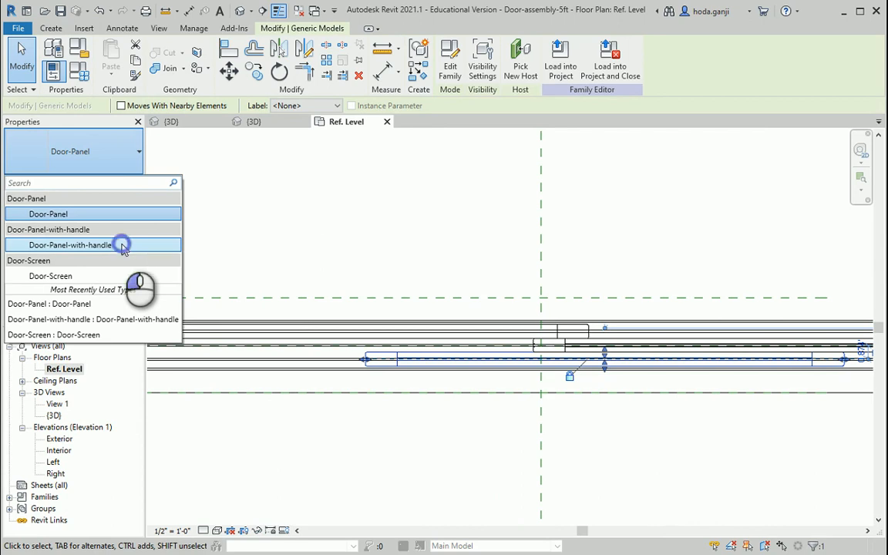
pyautogui.click(71, 244)
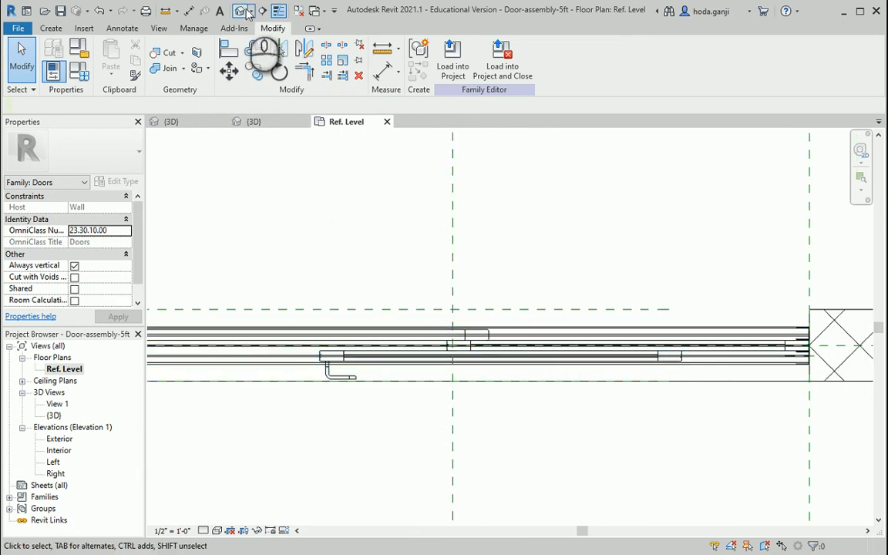
pyautogui.click(253, 120)
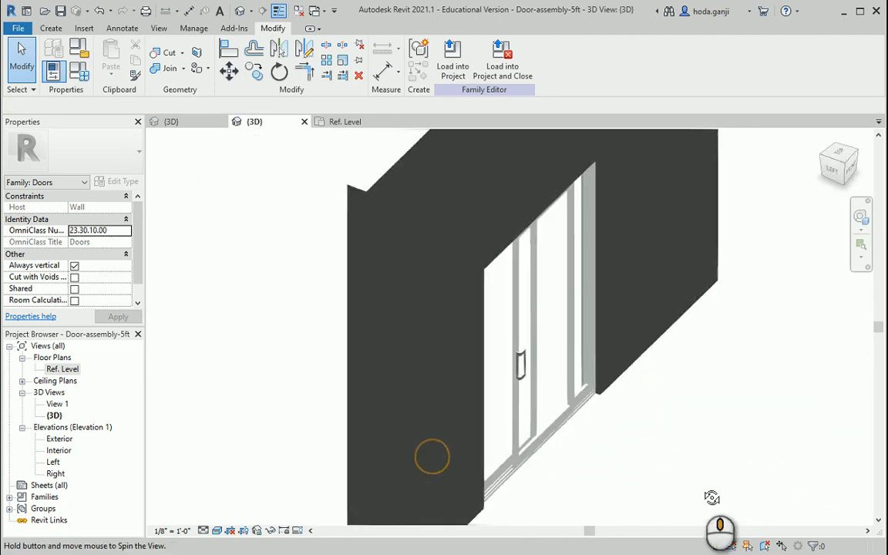